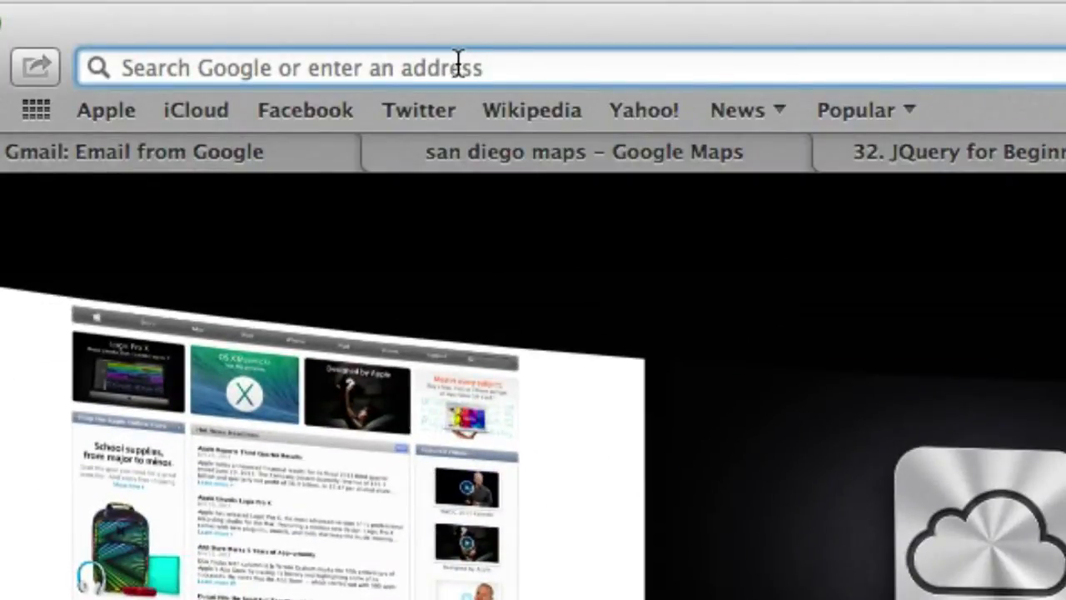
# Search images for 'village park' and export the VP logo as vp.jpg.
pyautogui.write('village park')
pyautogui.write('vp')
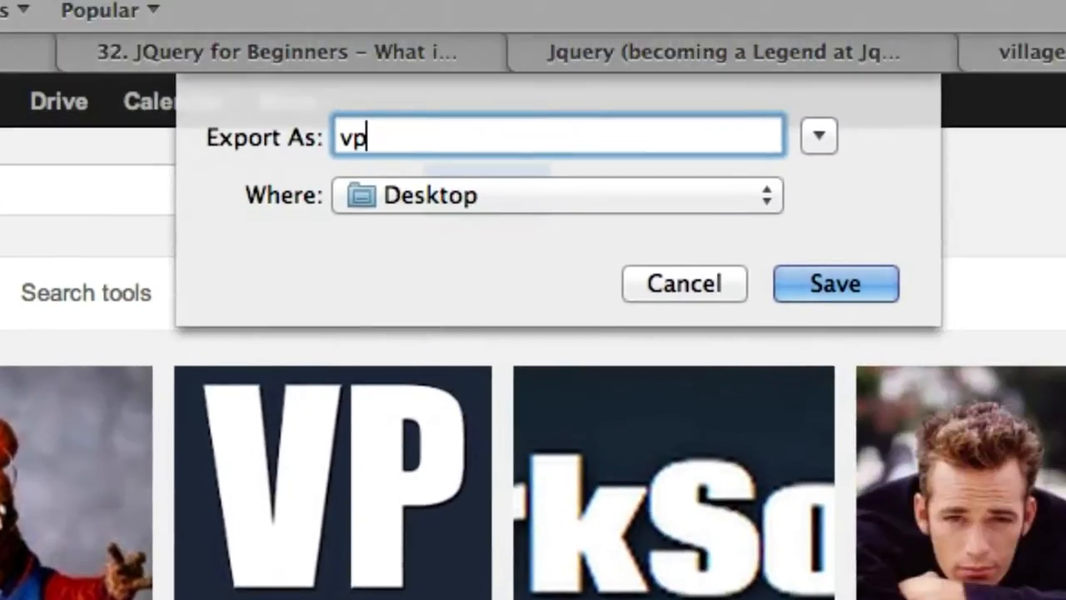
pyautogui.write('.jpg')
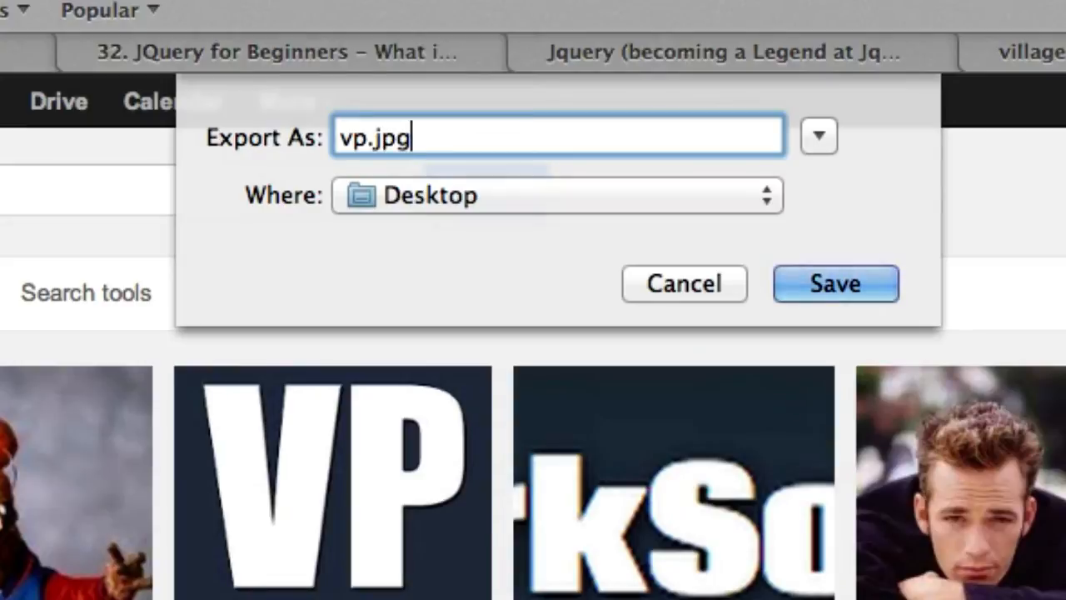
pyautogui.click(836, 283)
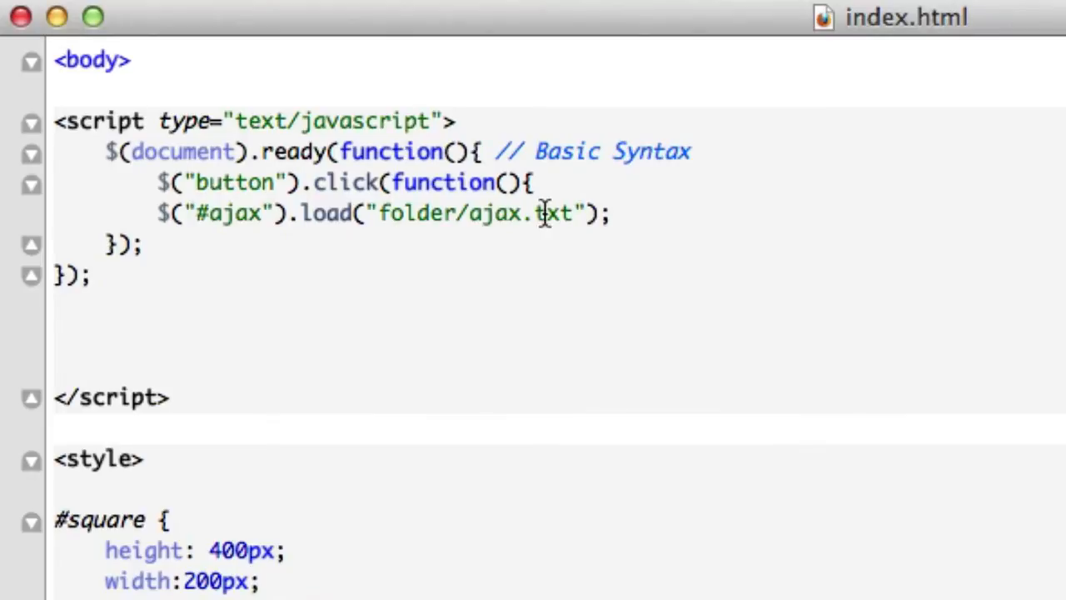
pyautogui.moveTo(573, 213)
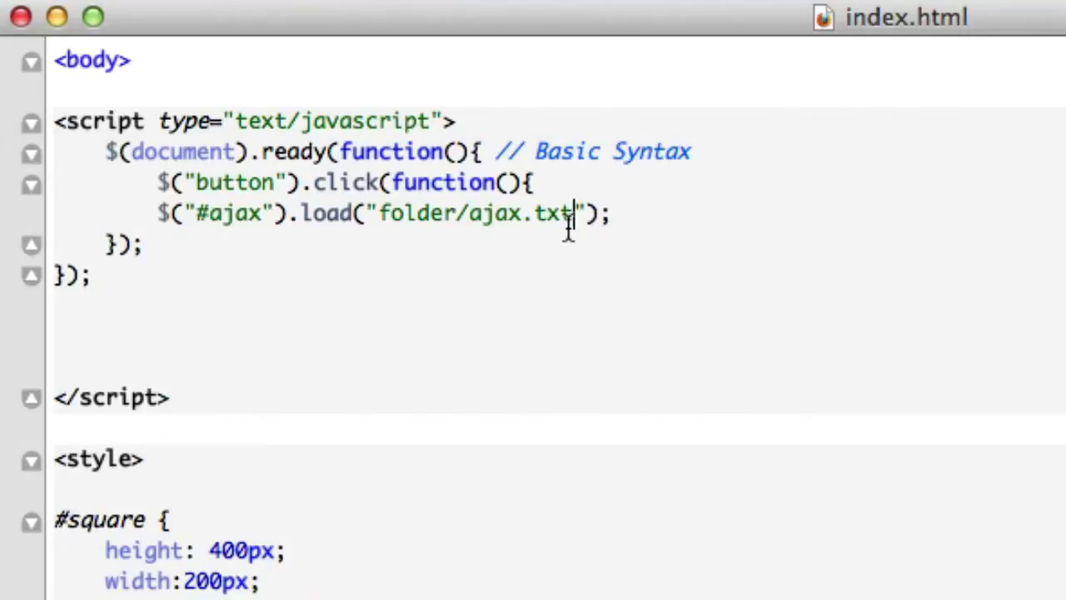
# Delete the folder/ajax.txt path in .load() and begin typing 'vp/'.
pyautogui.press('Backspace')
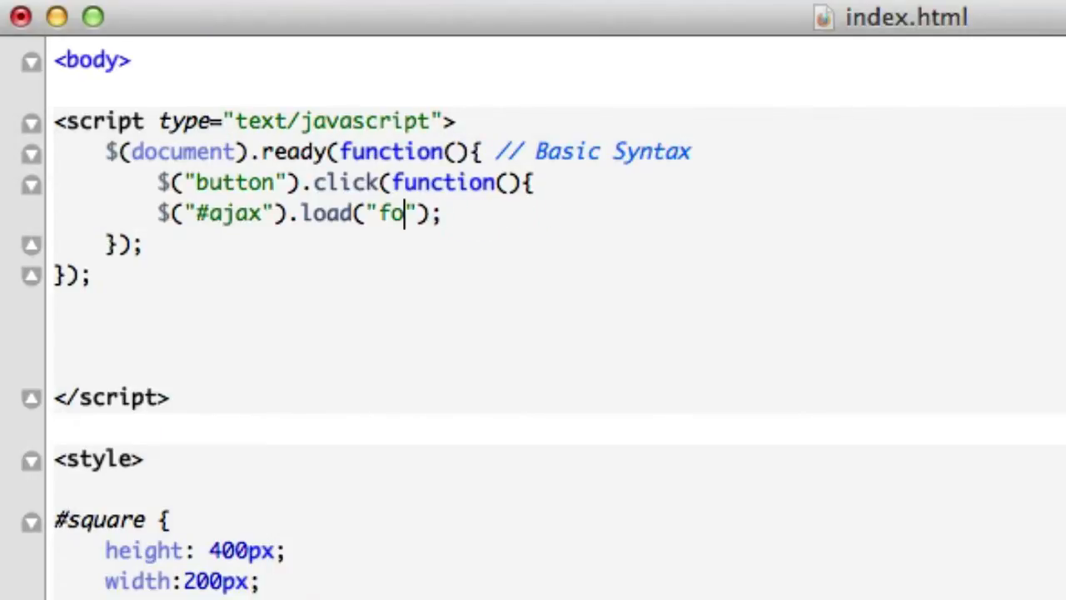
pyautogui.write('vp/')
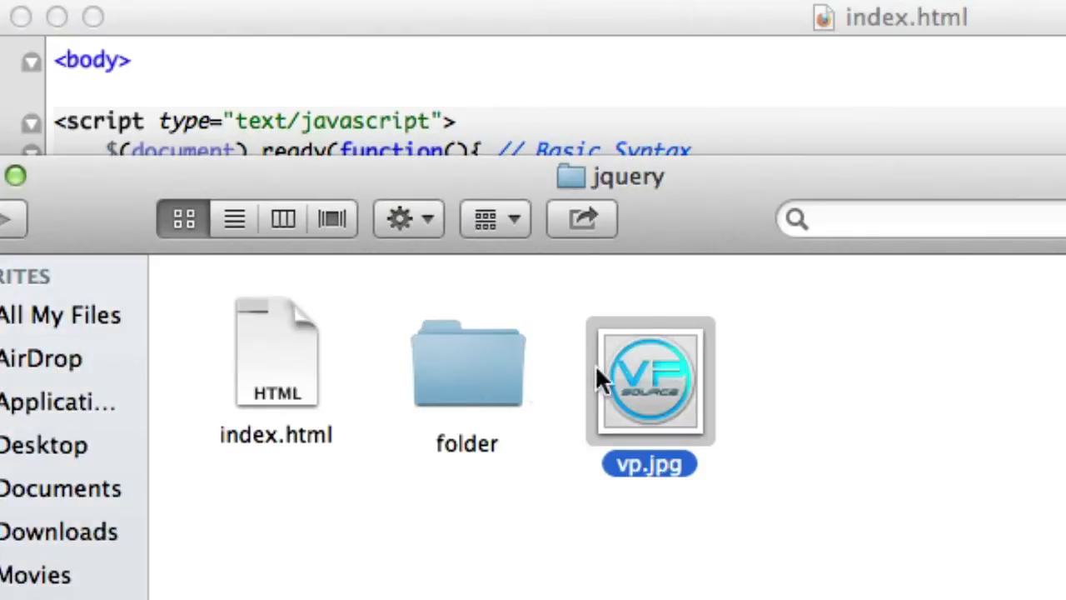
# Right-click vp.jpg in Finder to bring up its actions.
pyautogui.rightClick(276, 350)
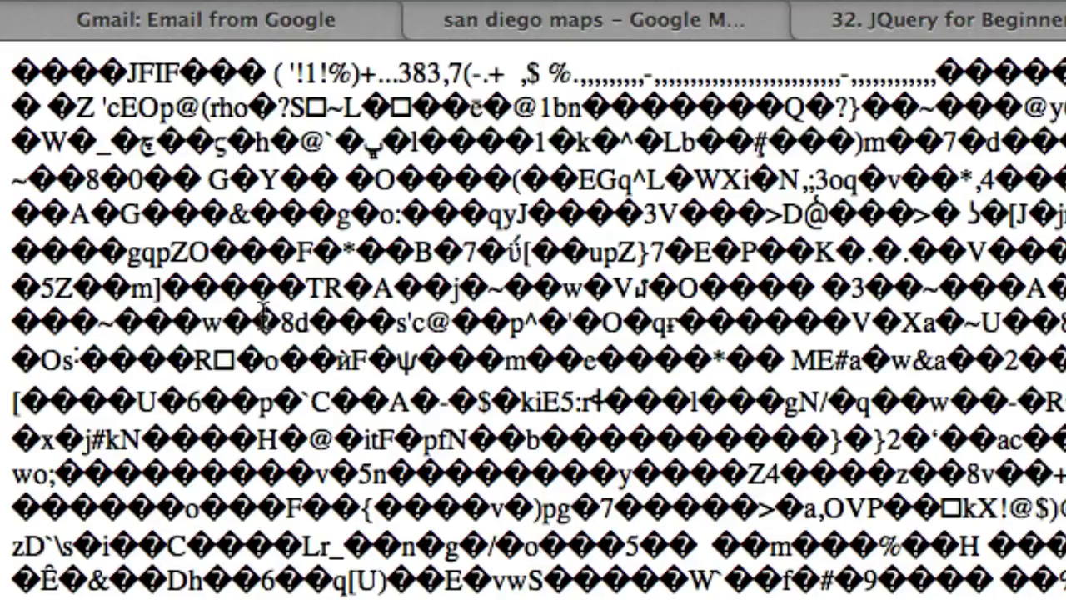
pyautogui.moveTo(237, 279)
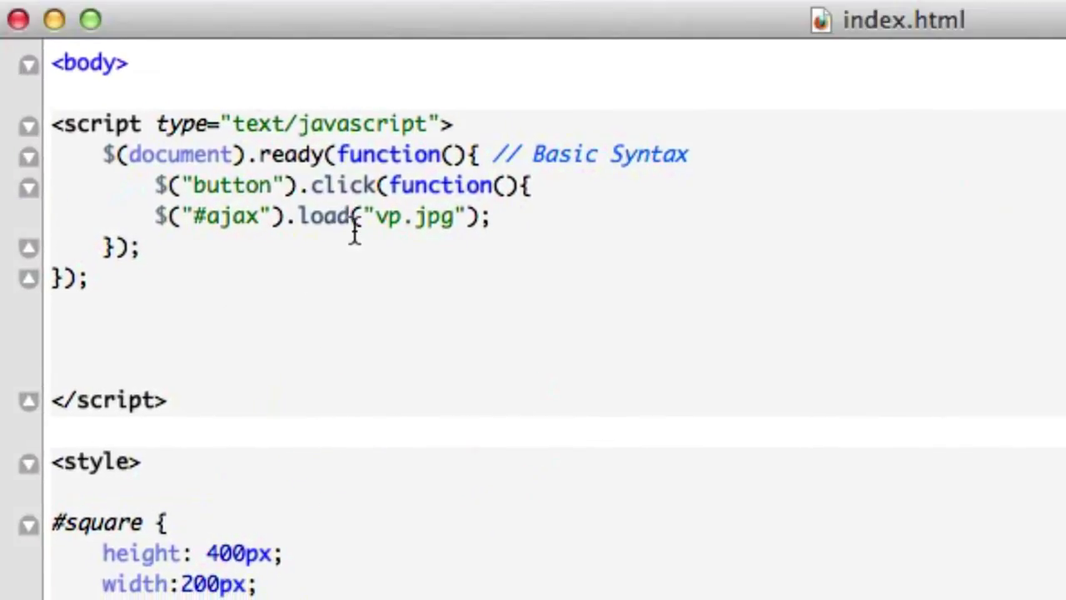
# Change .load to .html and clear the vp.jpg string argument.
pyautogui.write('html')
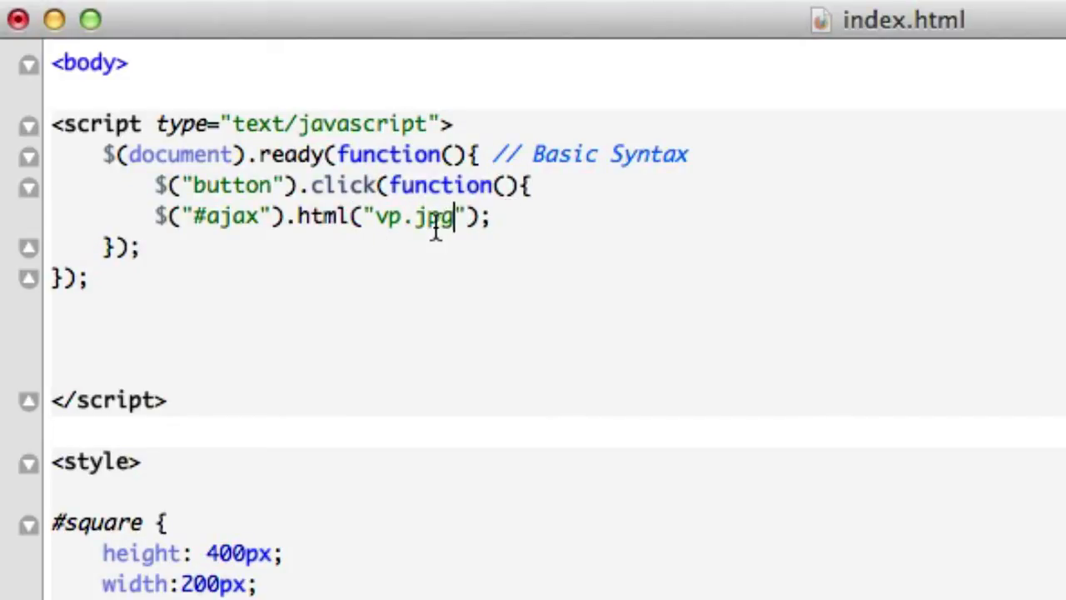
pyautogui.press('Backspace')
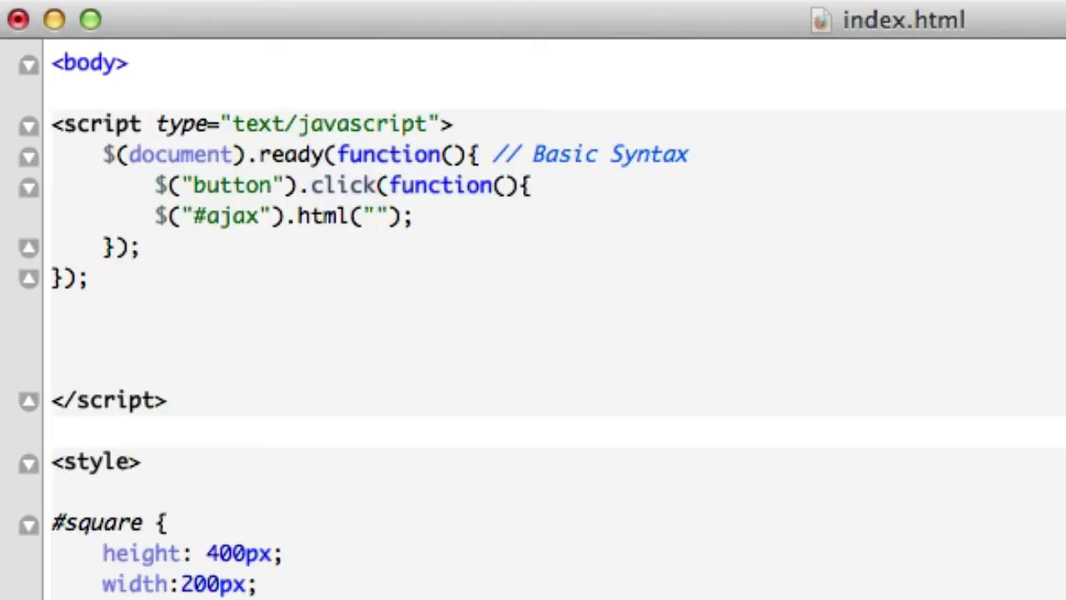
pyautogui.press('Backspace')
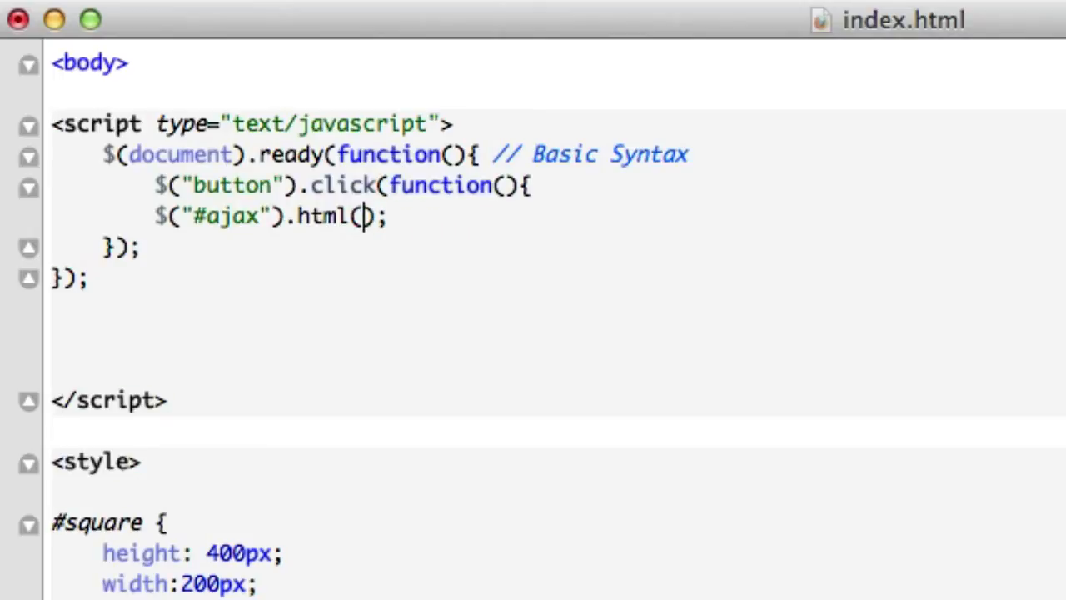
pyautogui.write("''")
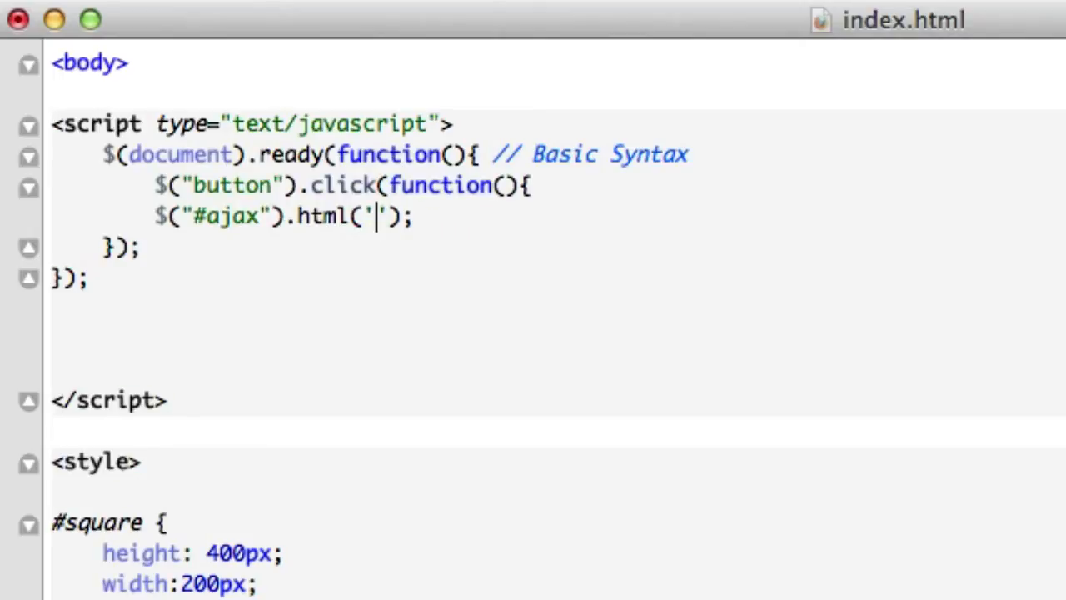
# Type '<img src="vp.jpg"></img>' as the html() argument.
pyautogui.write('<img')
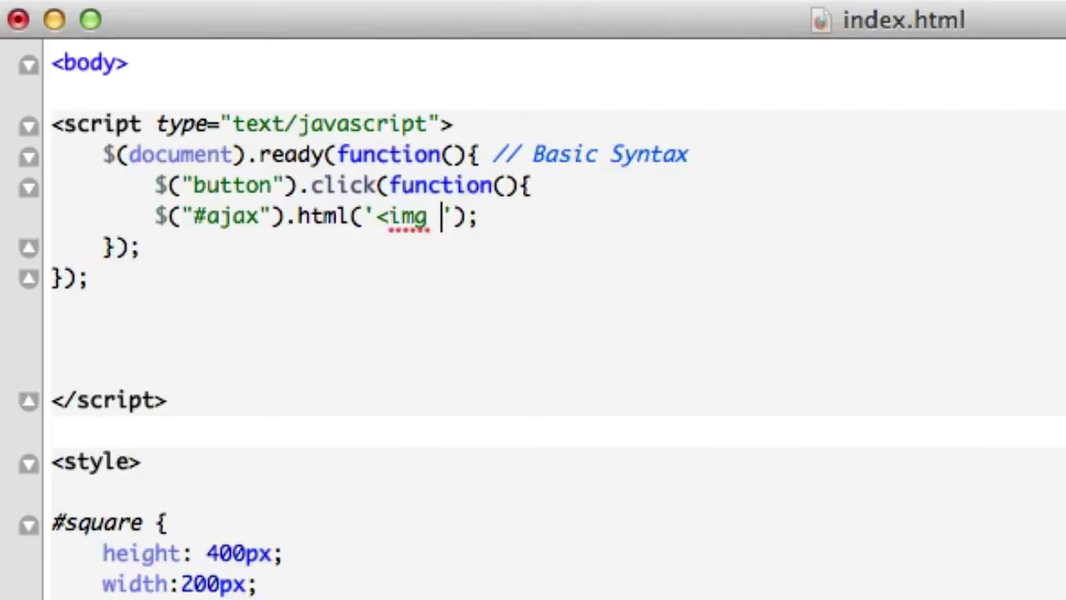
pyautogui.write('src="')
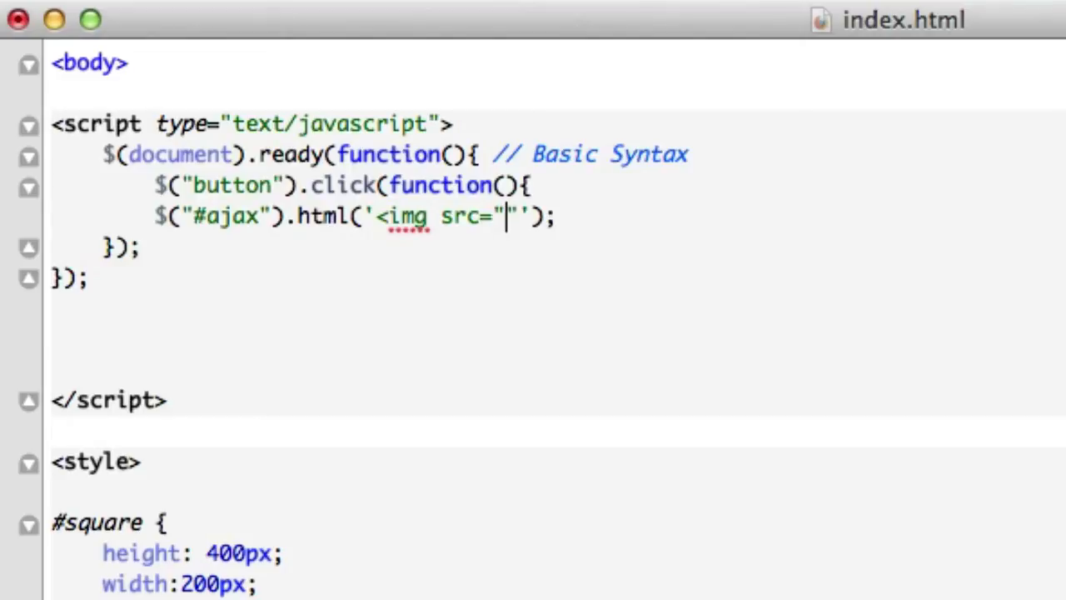
pyautogui.write('vp.')
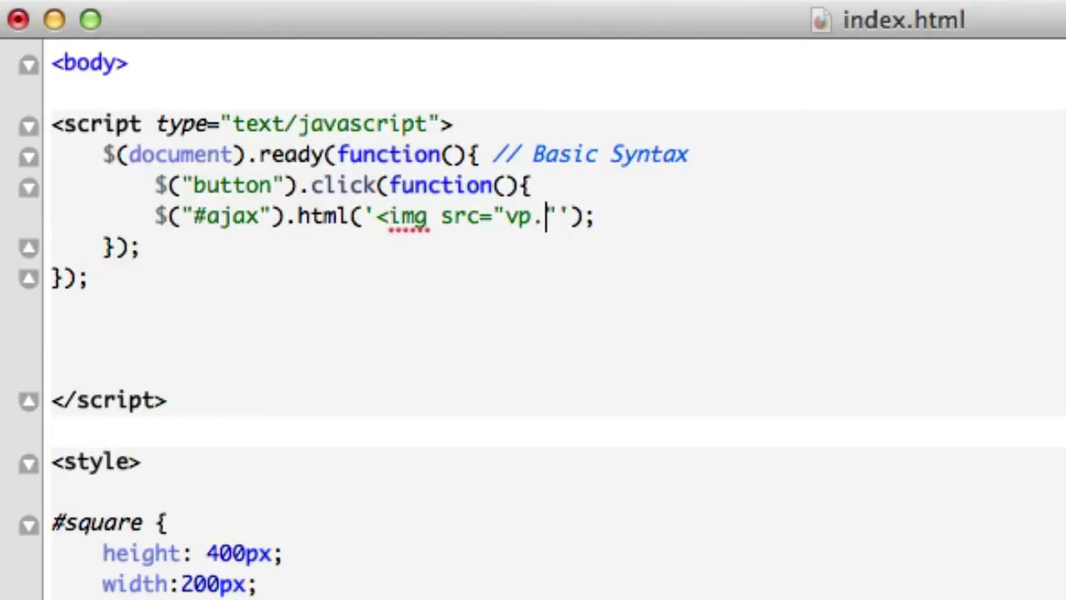
pyautogui.write('jpg')
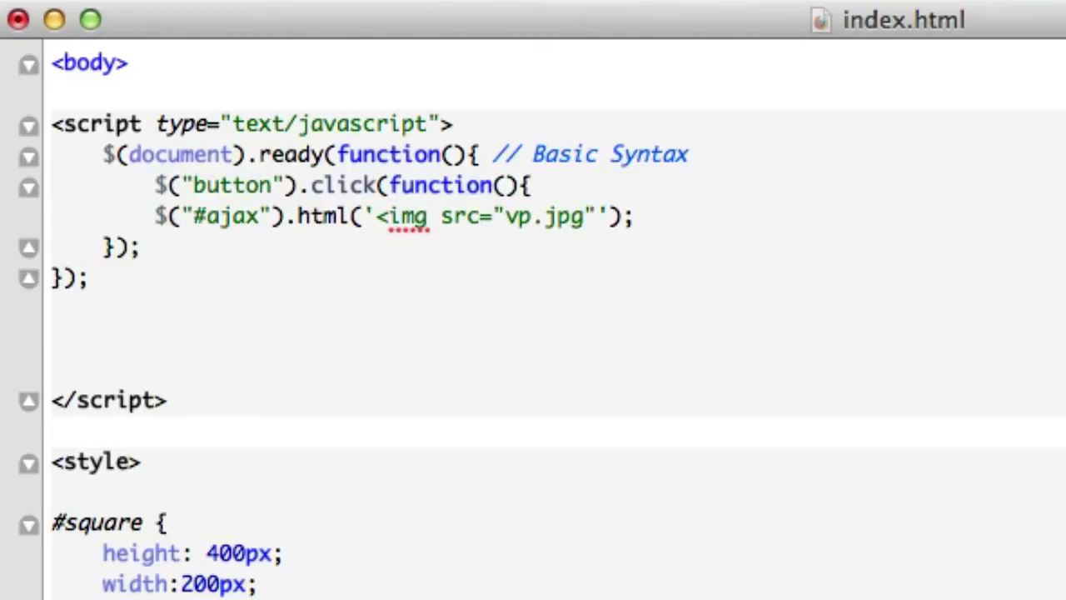
pyautogui.write('></')
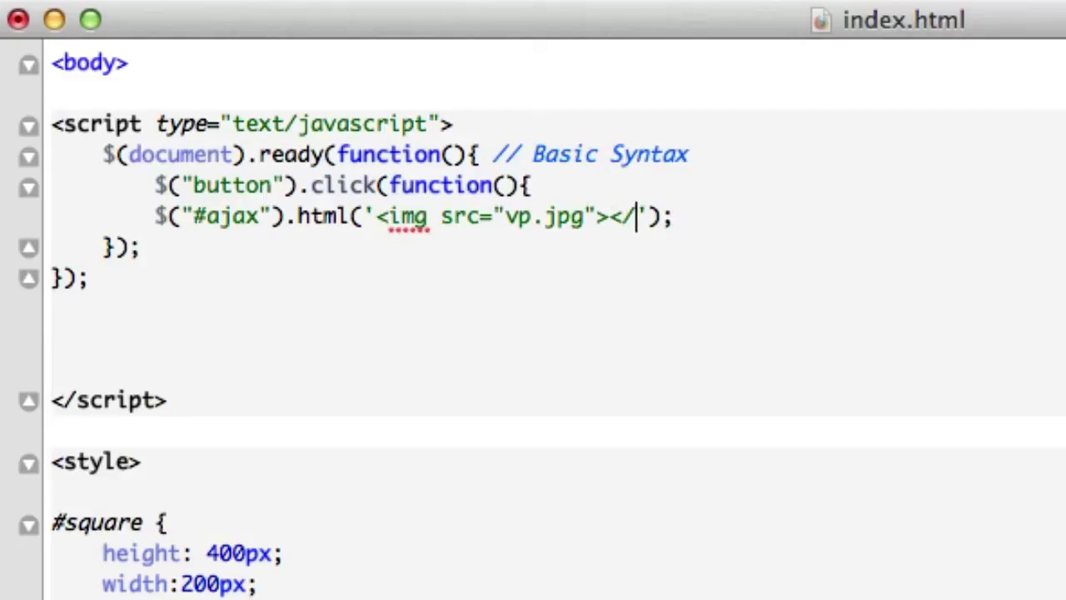
pyautogui.write('img>')
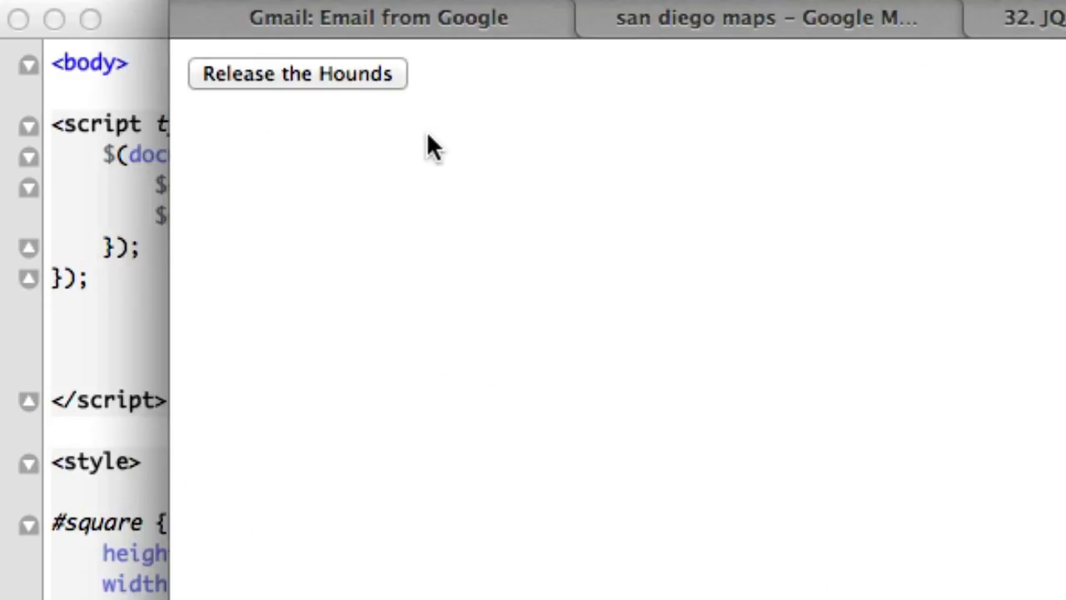
# Click Release the Hounds in Safari to display the VP logo.
pyautogui.click(296, 74)
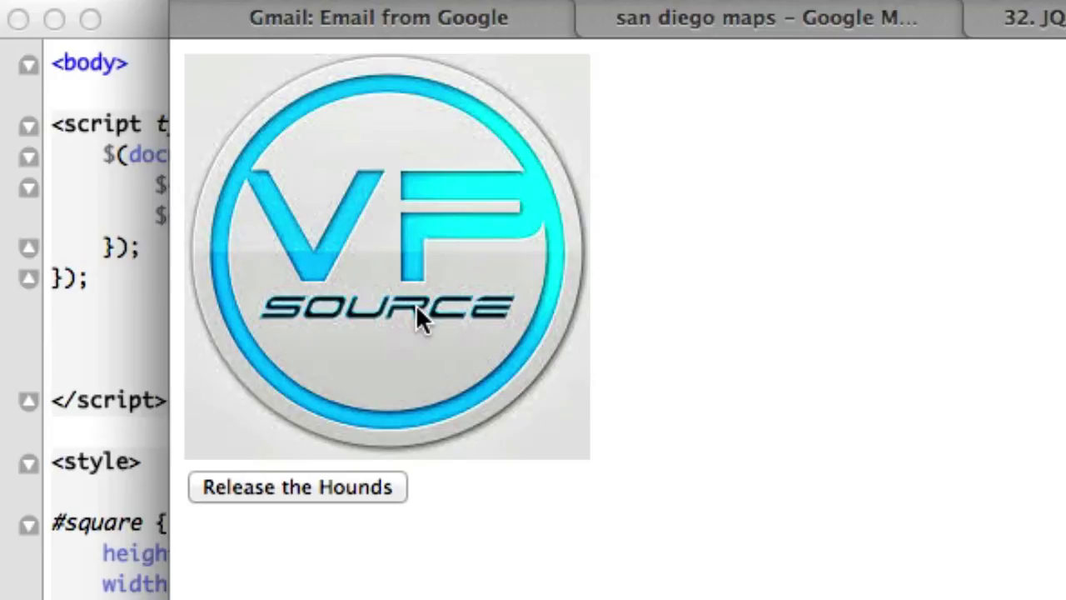
pyautogui.moveTo(158, 71)
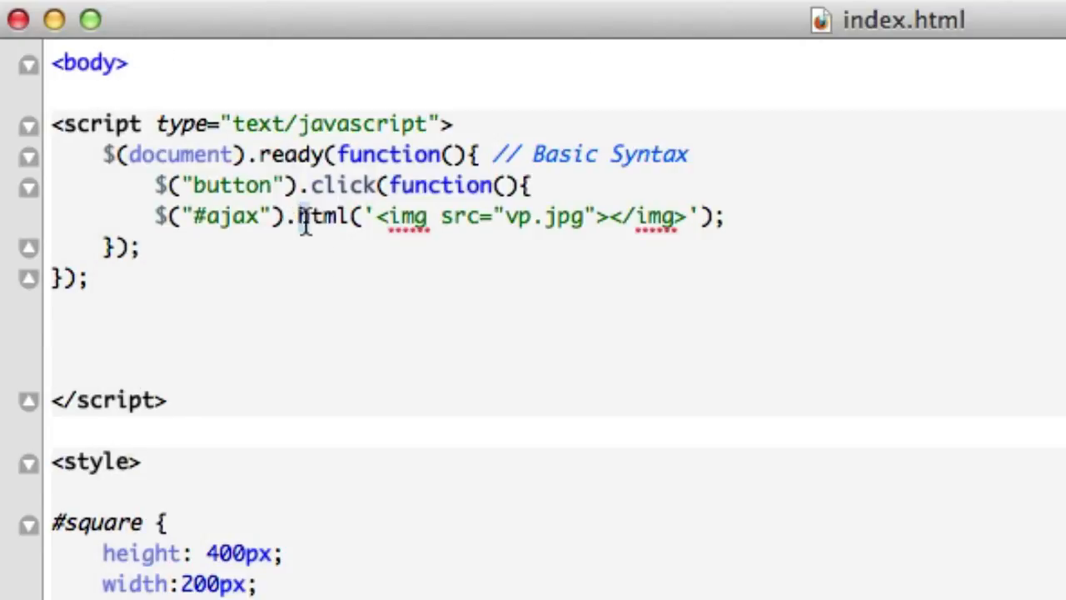
pyautogui.doubleClick(323, 216)
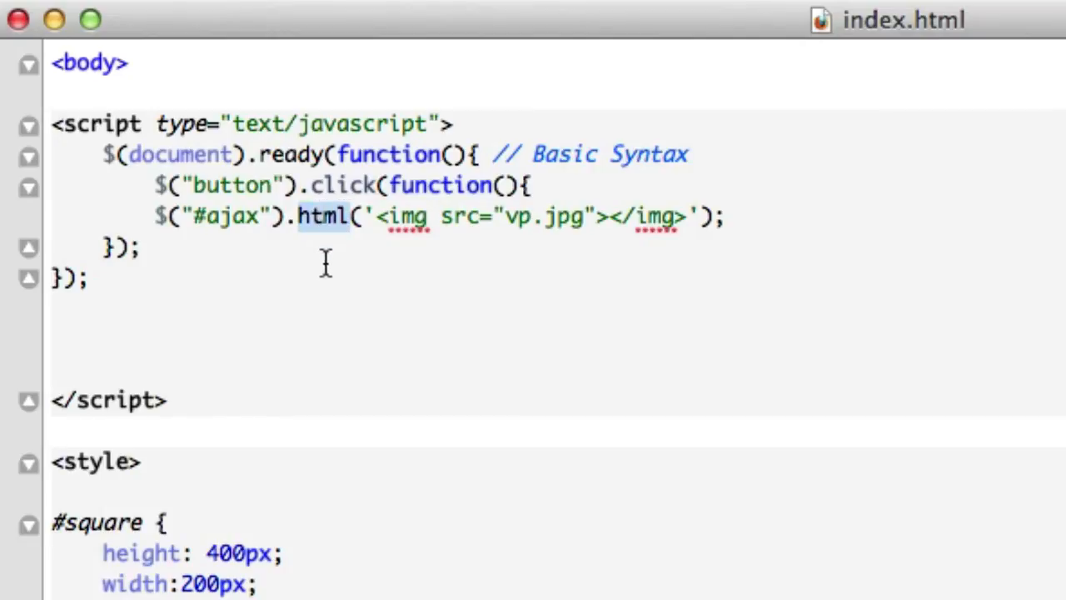
pyautogui.click(296, 217)
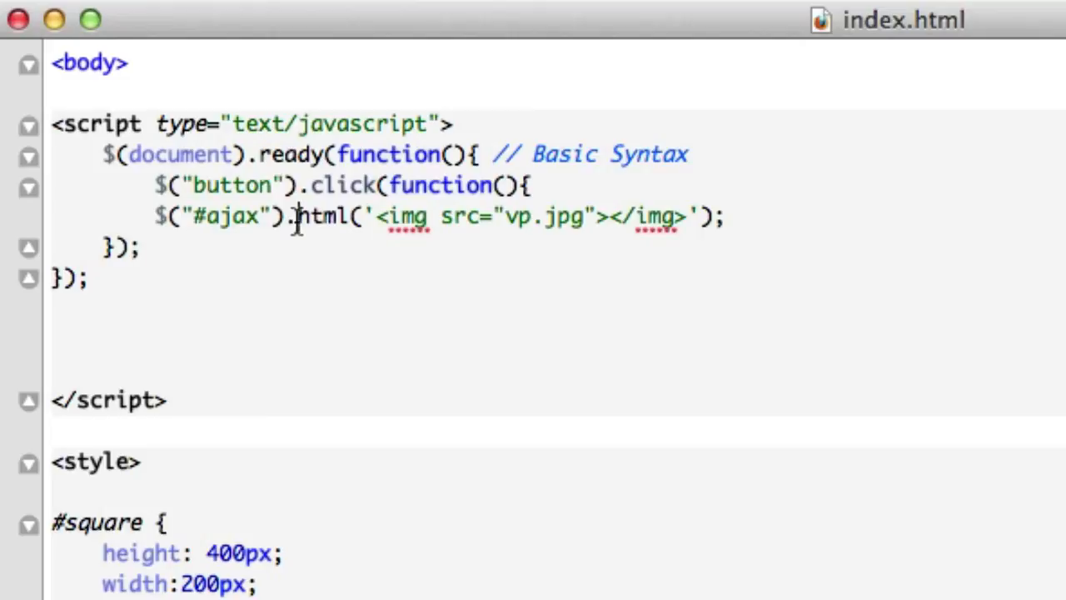
pyautogui.doubleClick(321, 217)
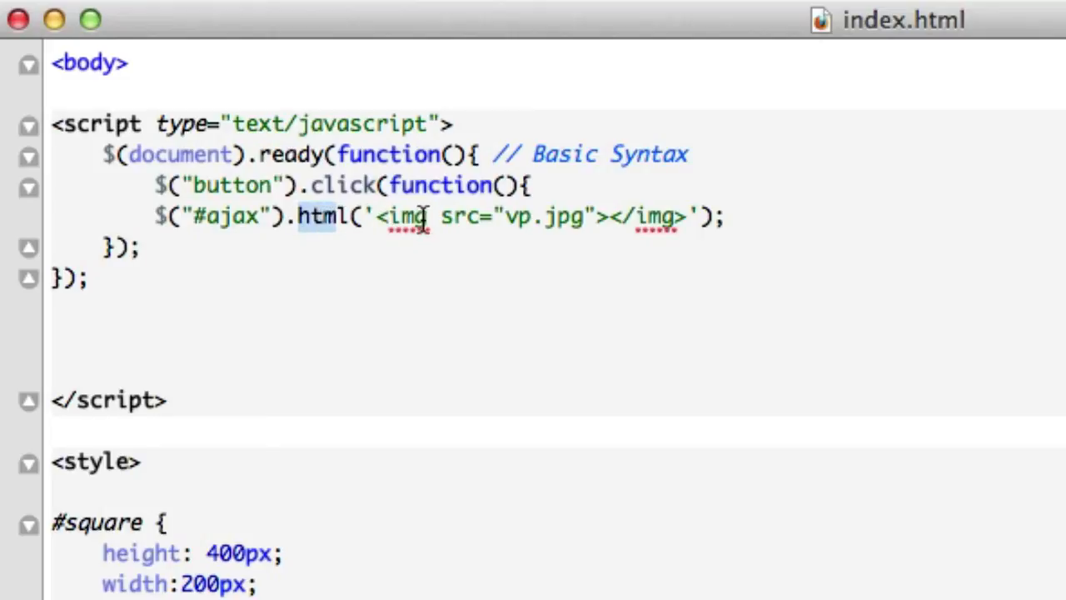
pyautogui.moveTo(300, 216)
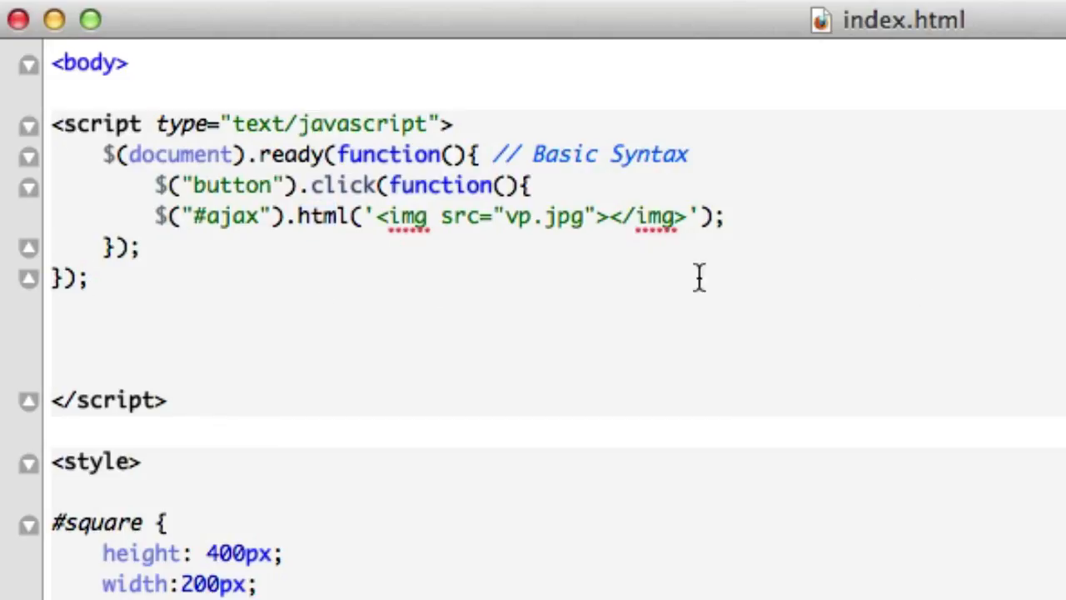
pyautogui.moveTo(489, 237)
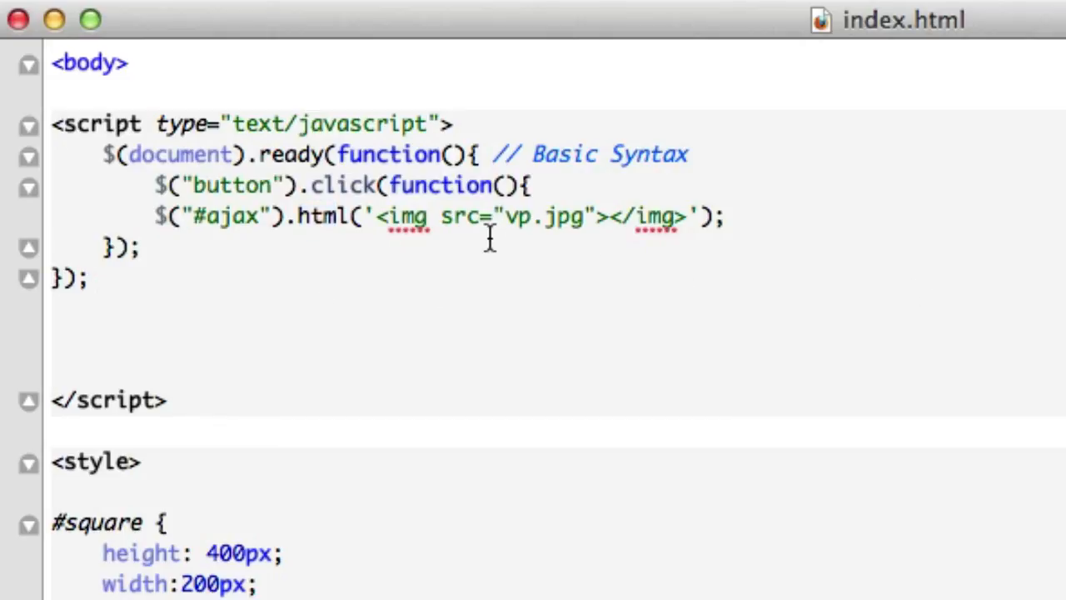